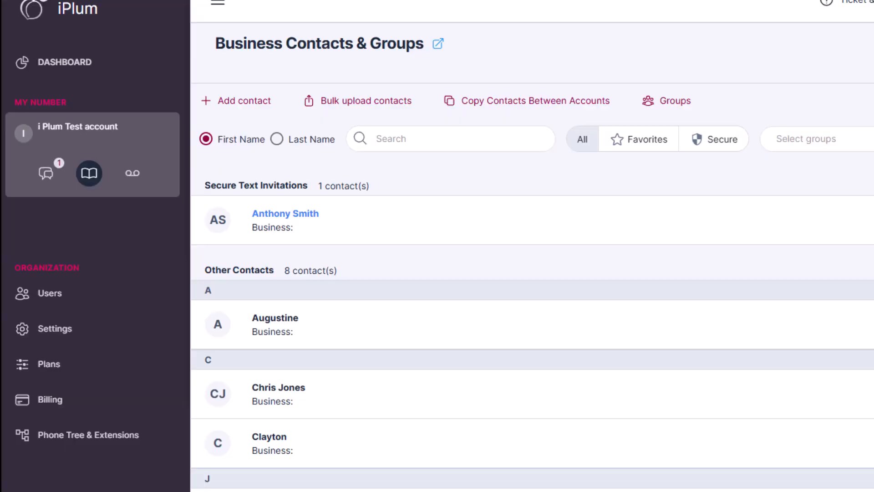
Open Augustine's contact on the web portal and send a Secure Text Invite
{"action": "left_click", "coordinate": [275, 324]}
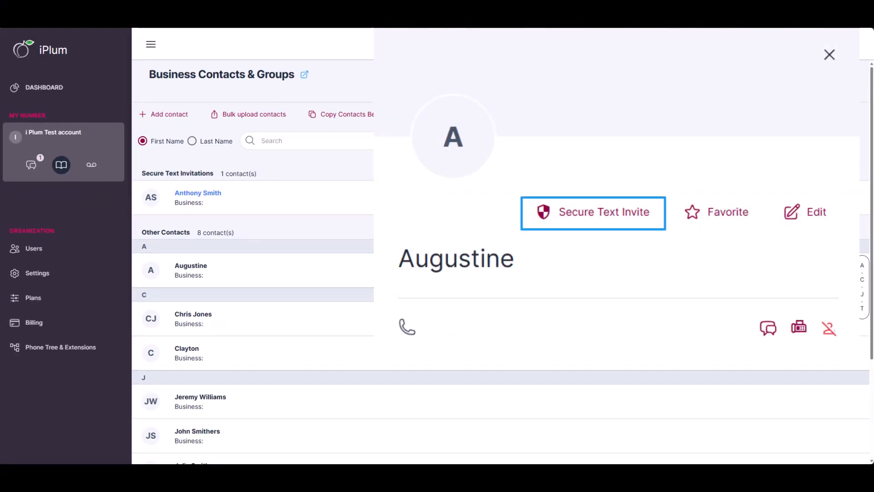
{"action": "left_click", "coordinate": [593, 212]}
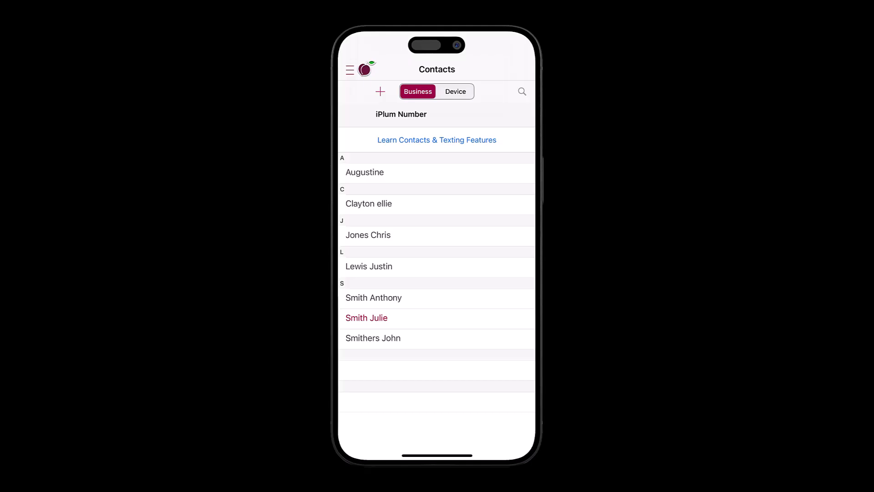
{"action": "mouse_move", "coordinate": [380, 91]}
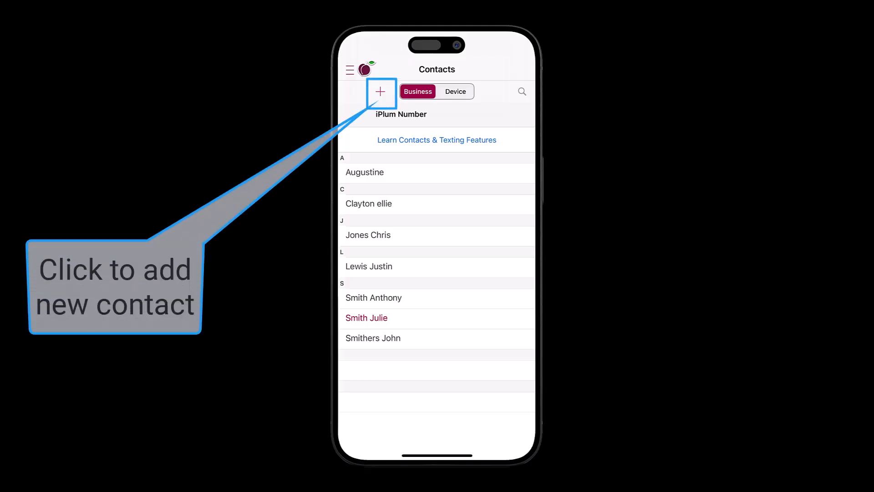
Expand Augustine's entry under Business contacts to reveal Text, Call and More
{"action": "left_click", "coordinate": [365, 172]}
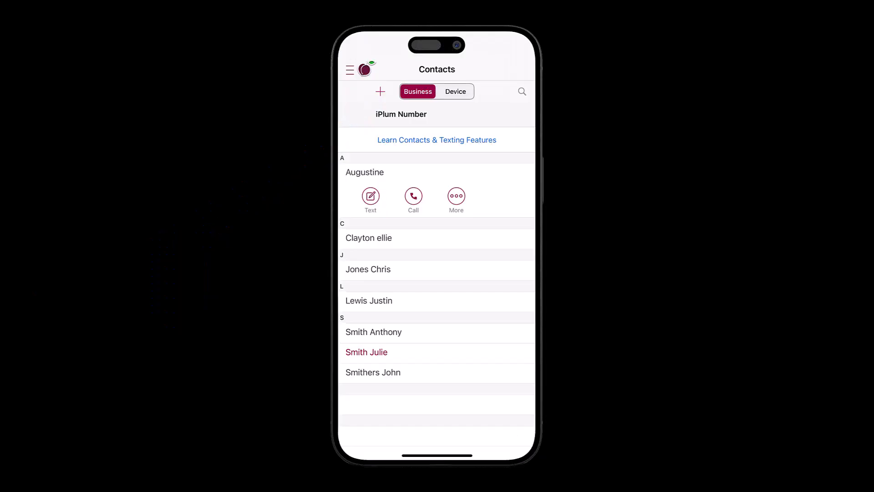
Open Augustine's full contact details page via More in the mobile app
{"action": "left_click", "coordinate": [456, 196]}
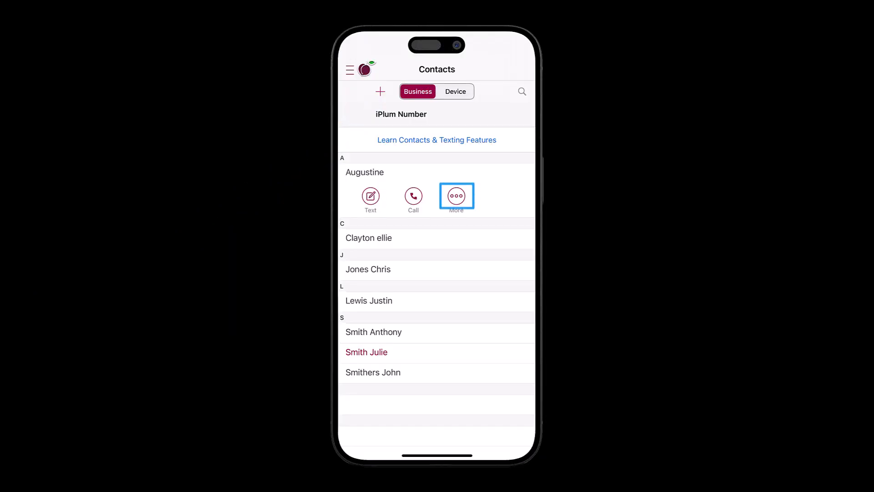
{"action": "left_click", "coordinate": [456, 195]}
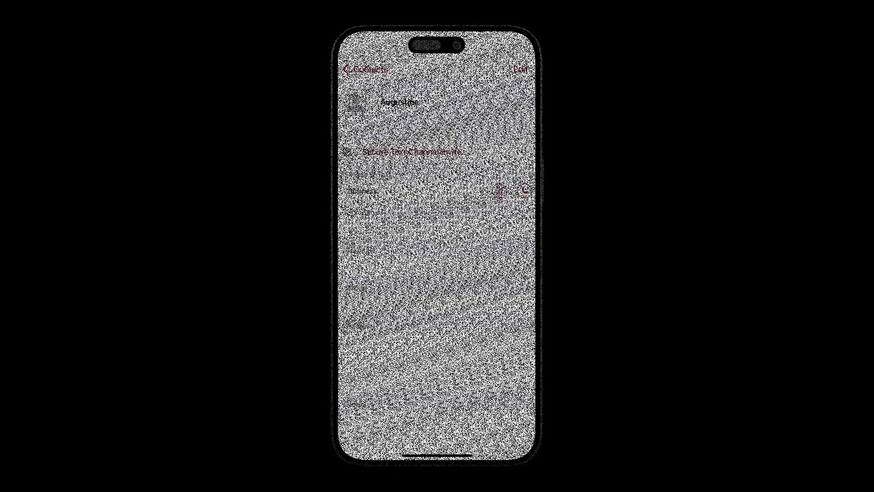